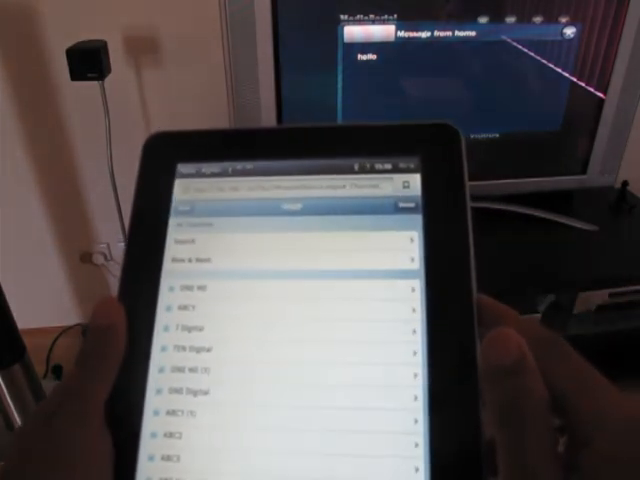
pyautogui.scroll(-3)
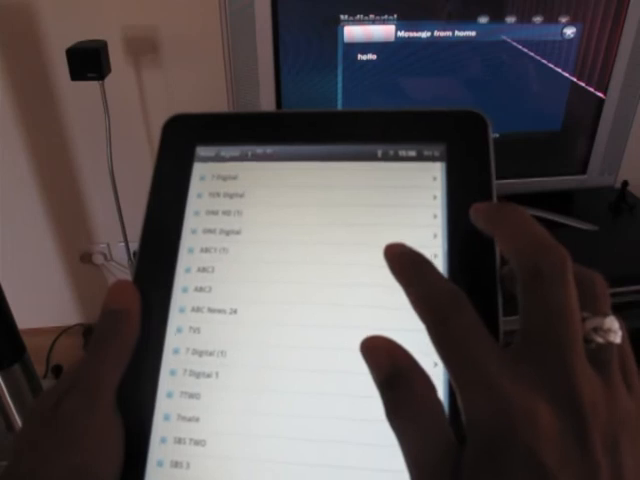